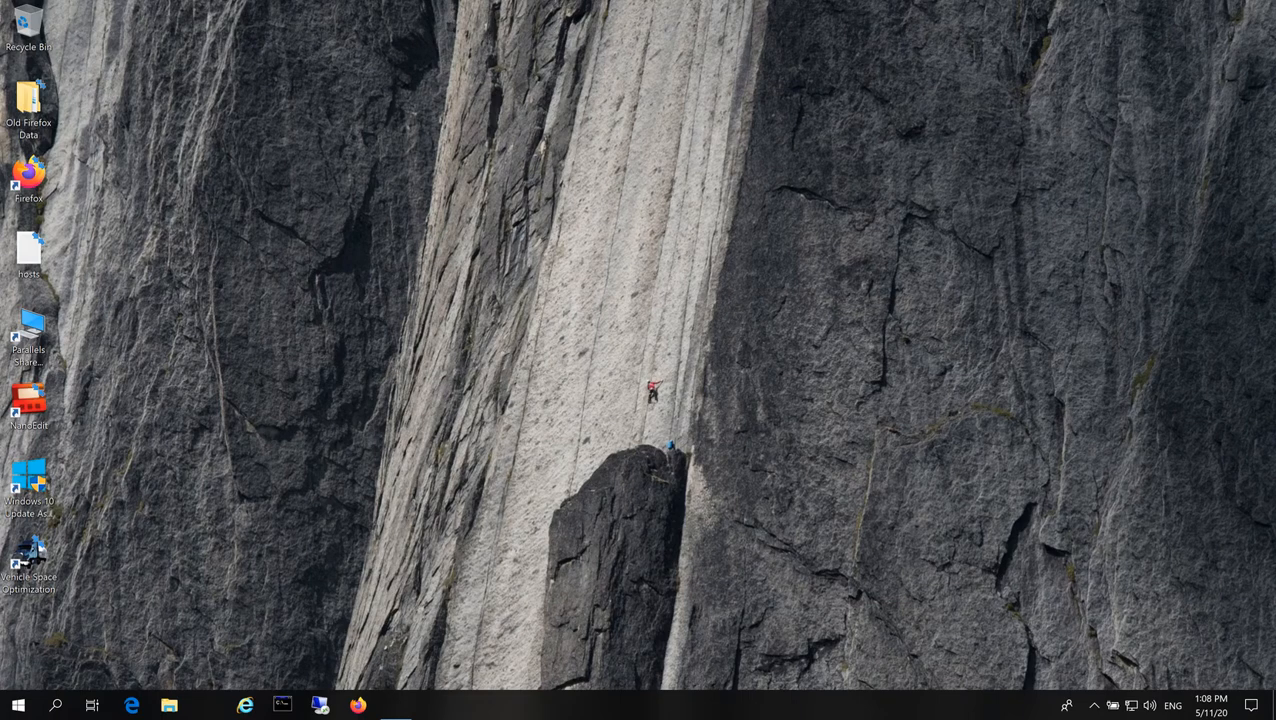
{"action": "mouse_move", "coordinate": [616, 424]}
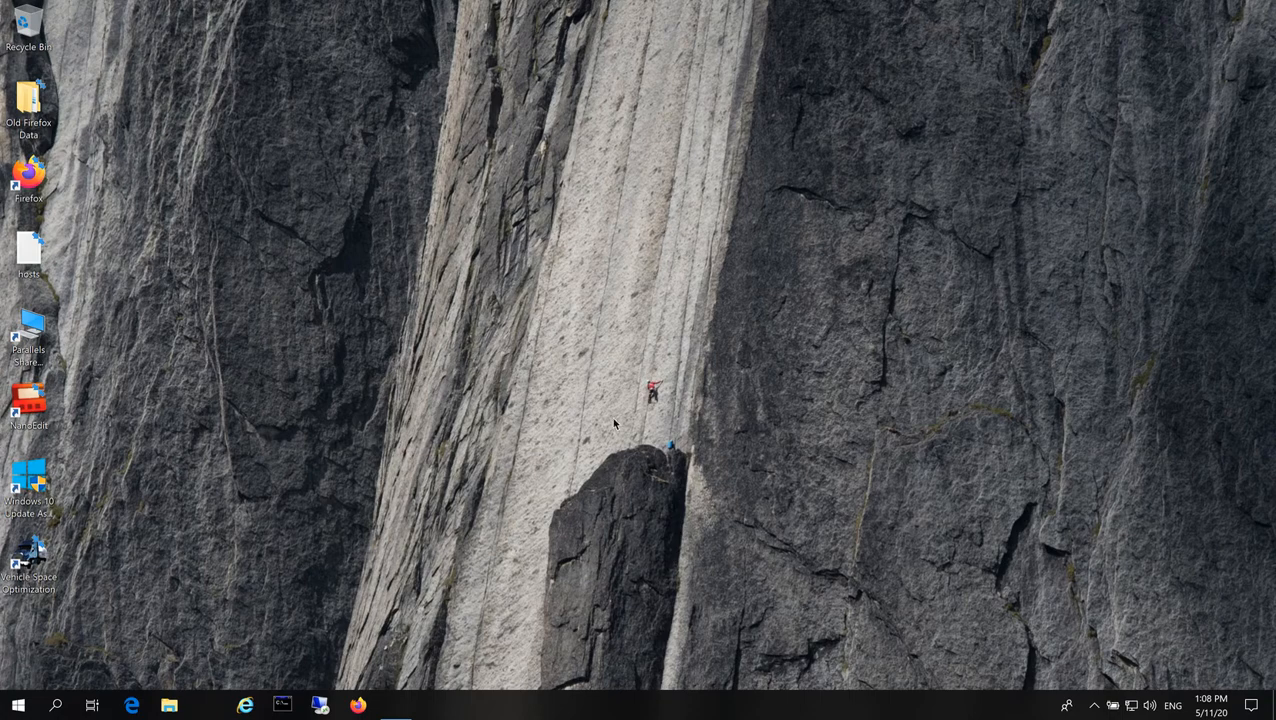
{"action": "mouse_move", "coordinate": [461, 312]}
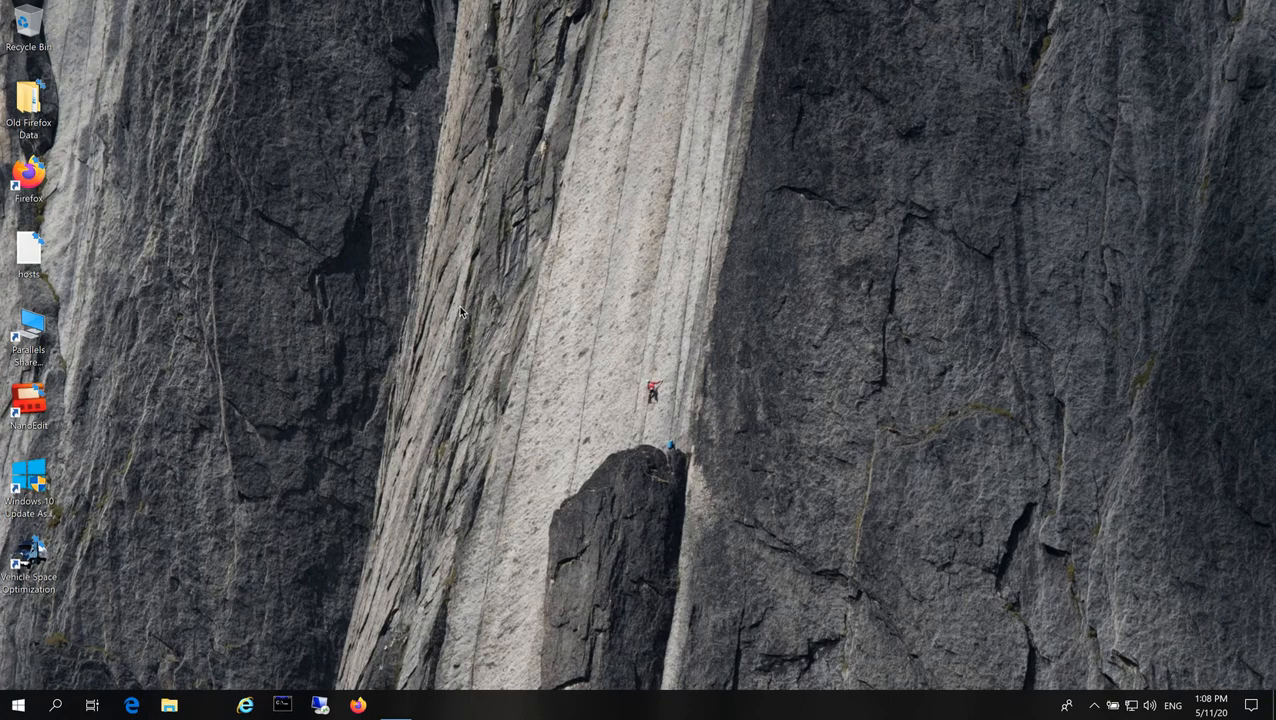
{"action": "mouse_move", "coordinate": [128, 605]}
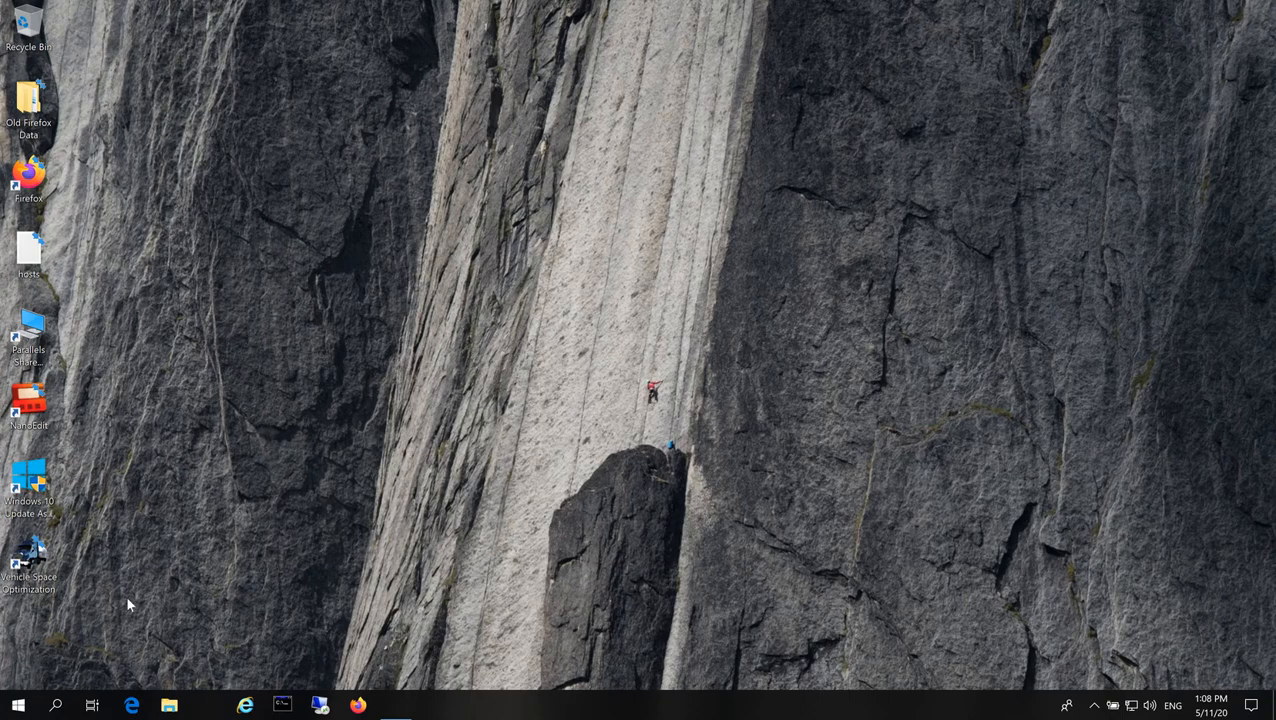
Step: Launch Quick Pallet Maker 6.1.0 from the Windows Start menu app list
{"action": "left_click", "coordinate": [18, 705]}
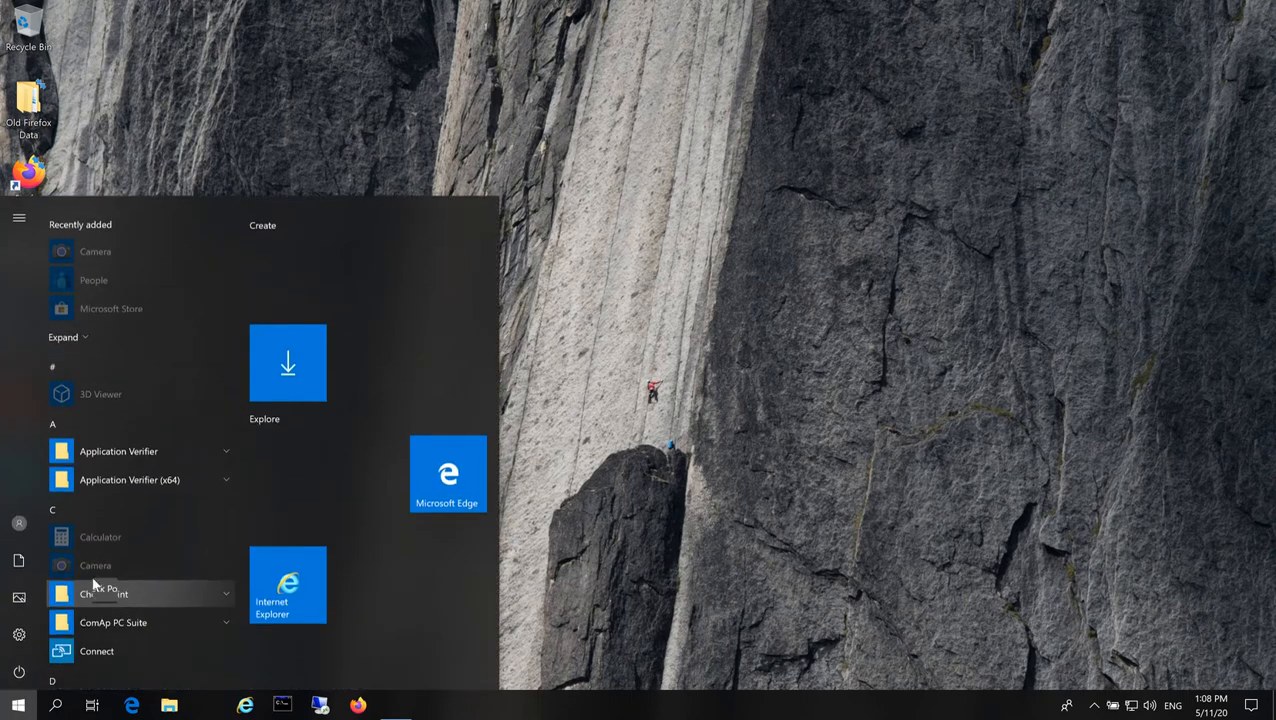
{"action": "scroll", "scroll_direction": "down", "scroll_amount": 3}
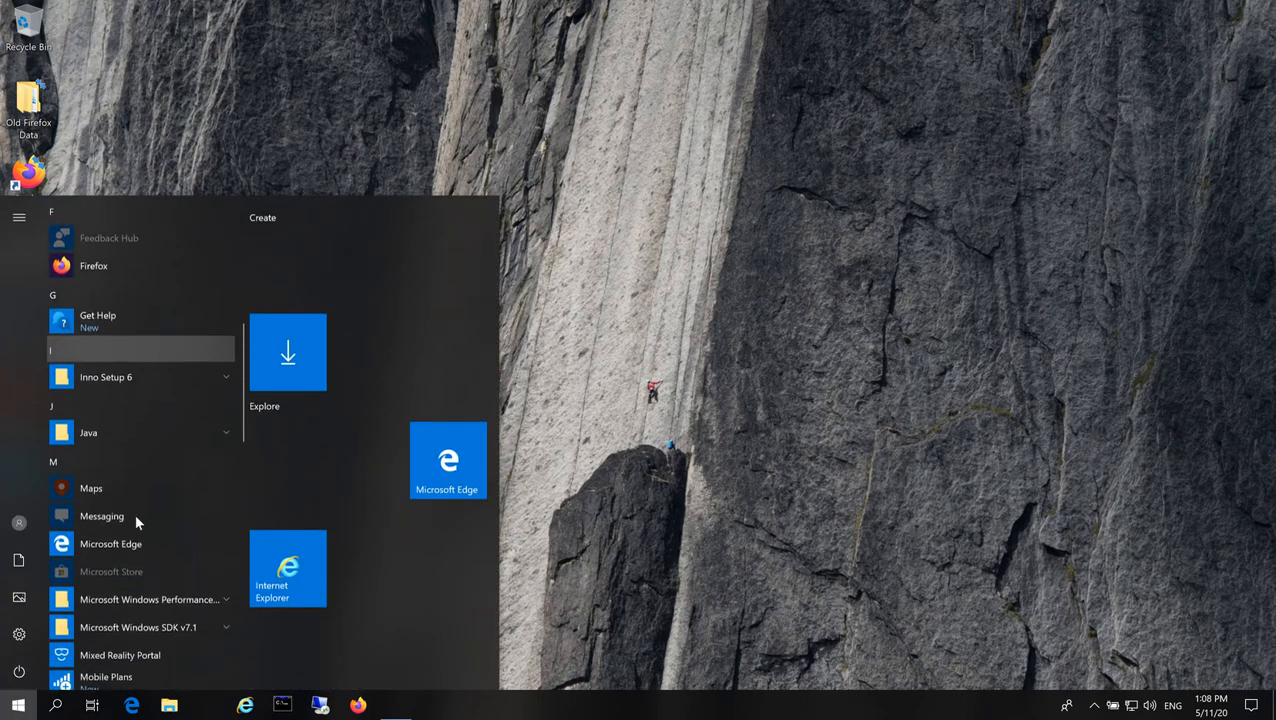
{"action": "scroll", "scroll_direction": "down", "scroll_amount": 3}
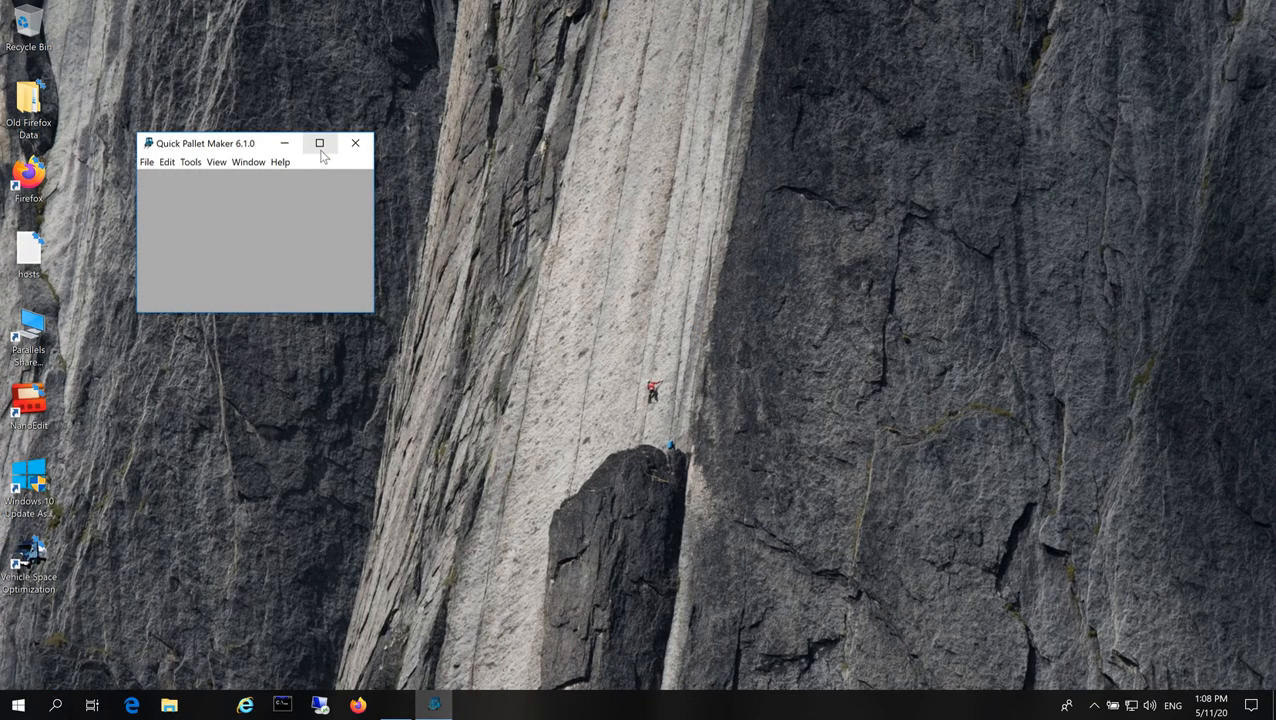
Step: Maximize the Quick Pallet Maker window to show the Standard Cases and Pallets metric case list
{"action": "left_click", "coordinate": [319, 143]}
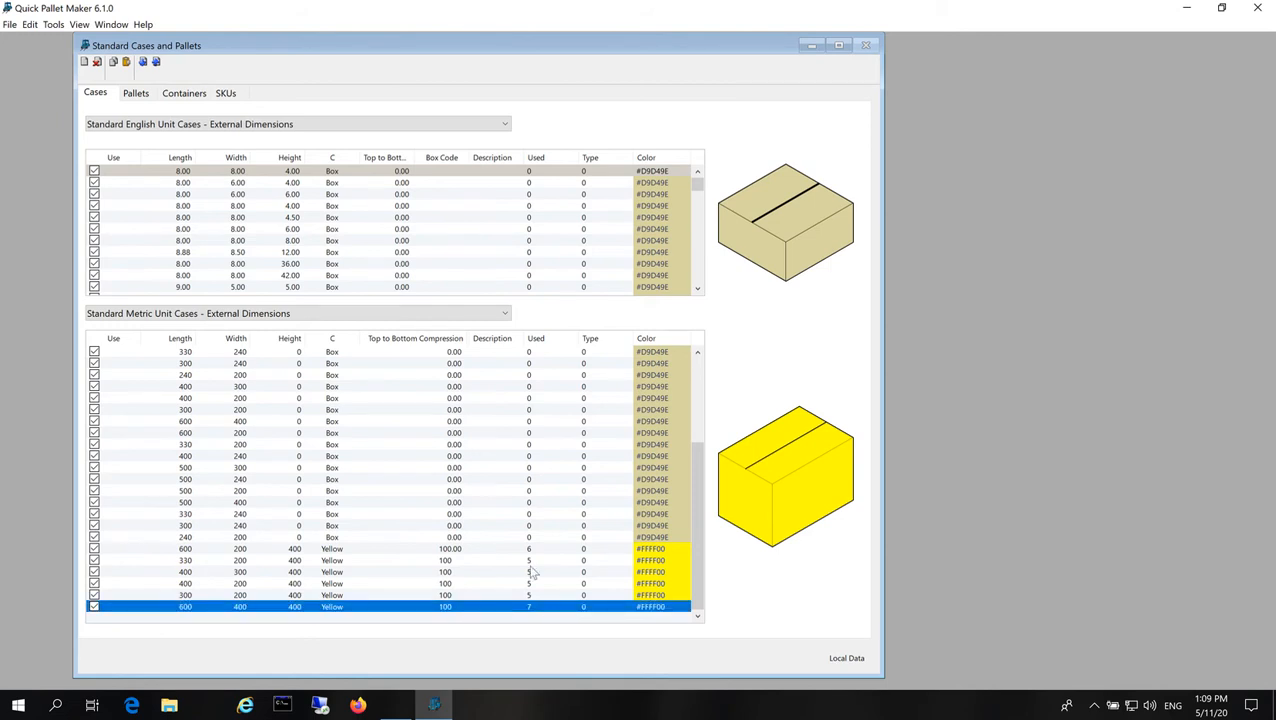
Step: Create a new data sheet starting from the primary package
{"action": "left_click", "coordinate": [10, 24]}
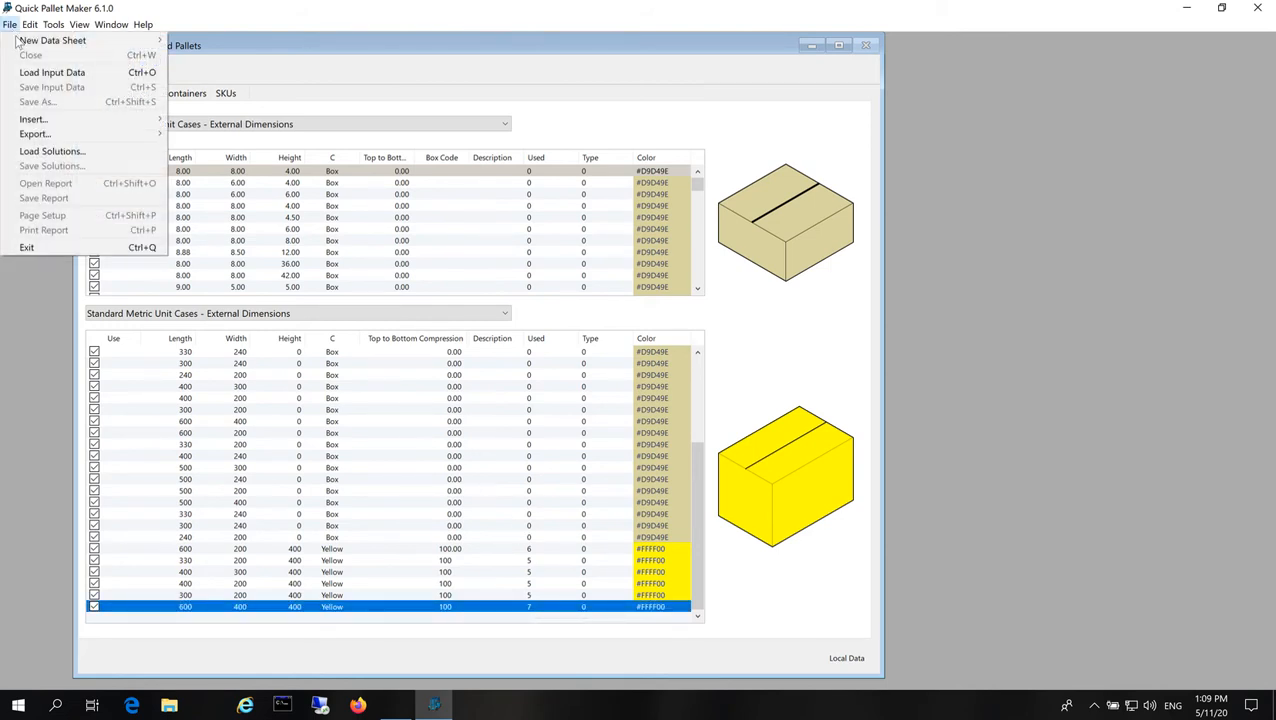
{"action": "mouse_move", "coordinate": [52, 40]}
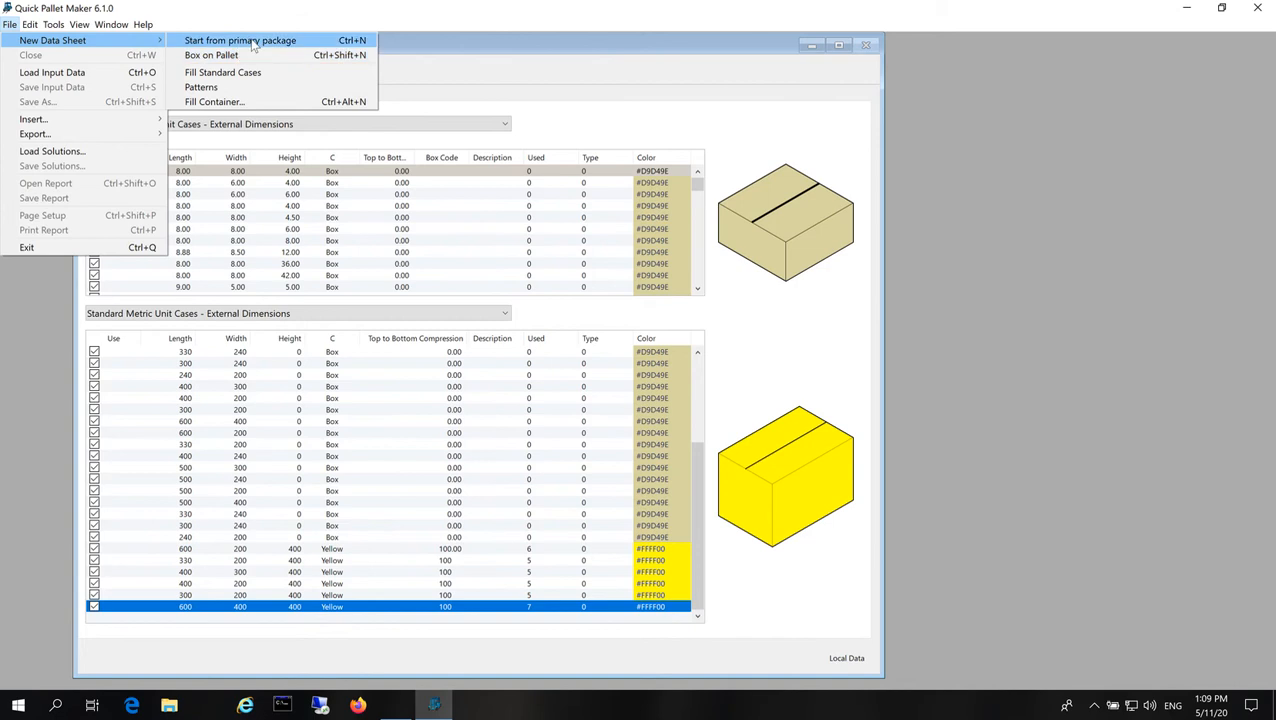
{"action": "left_click", "coordinate": [240, 40]}
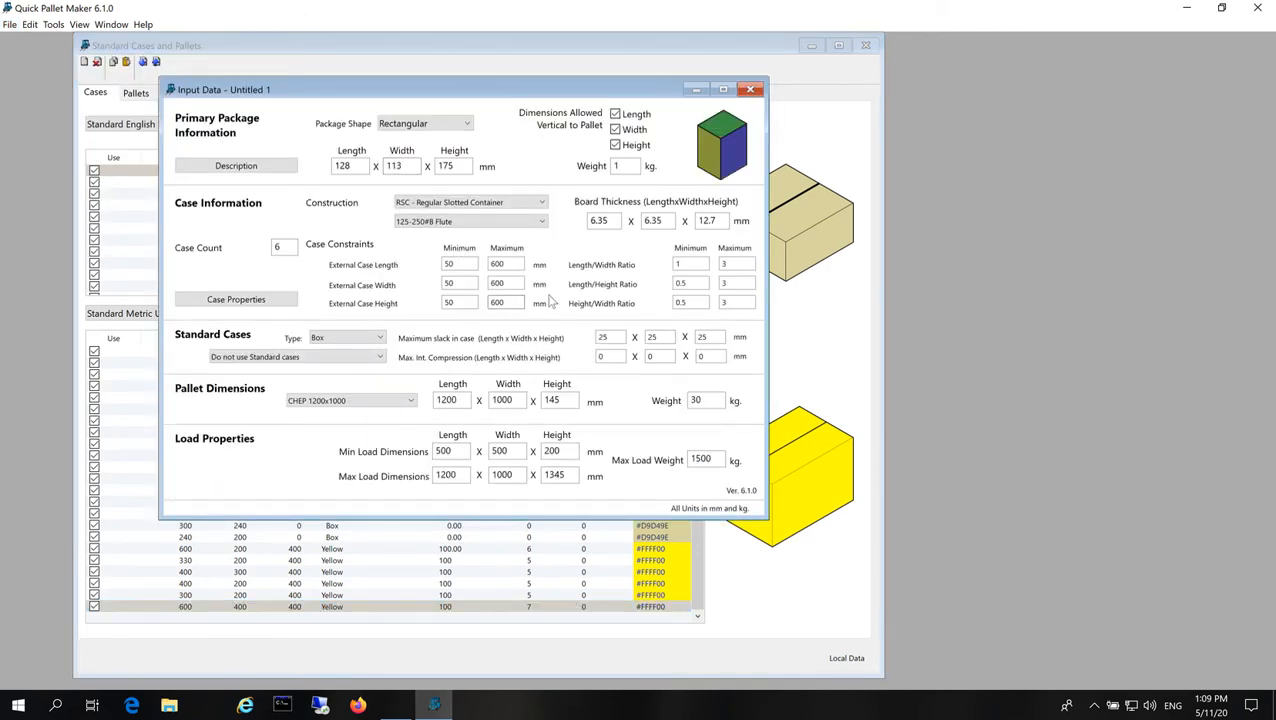
{"action": "left_click", "coordinate": [53, 24]}
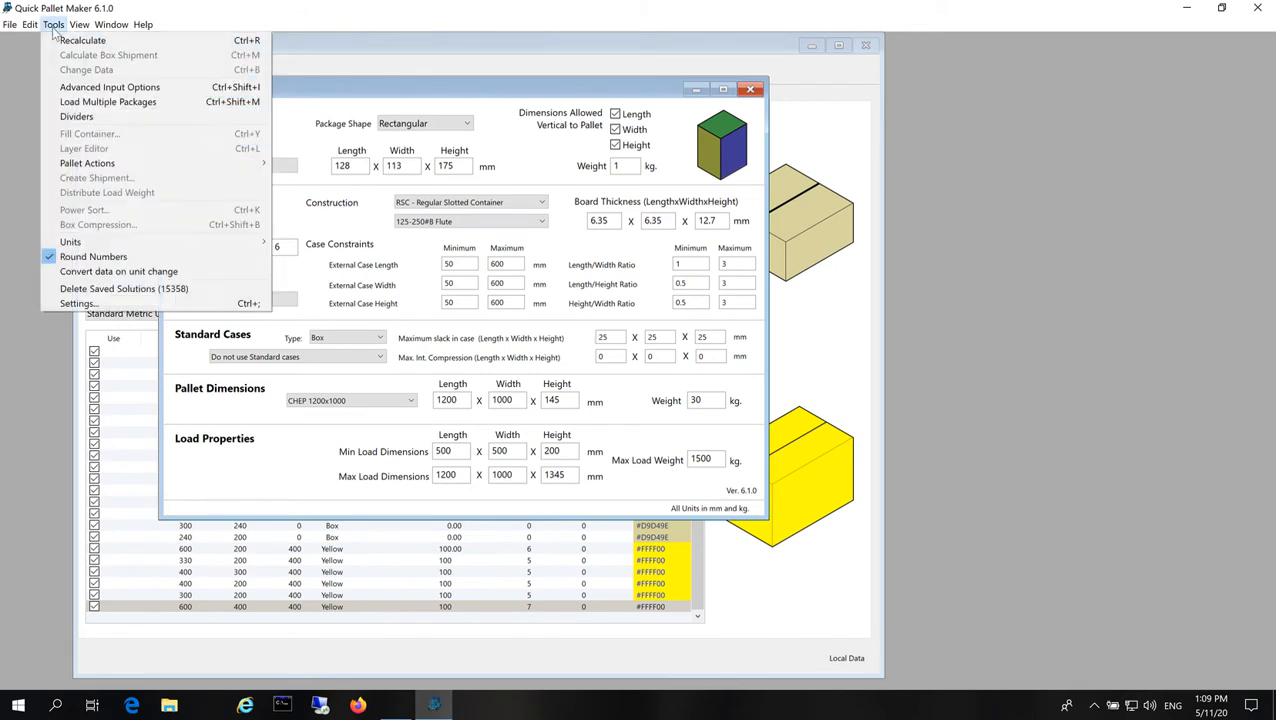
{"action": "left_click", "coordinate": [70, 242]}
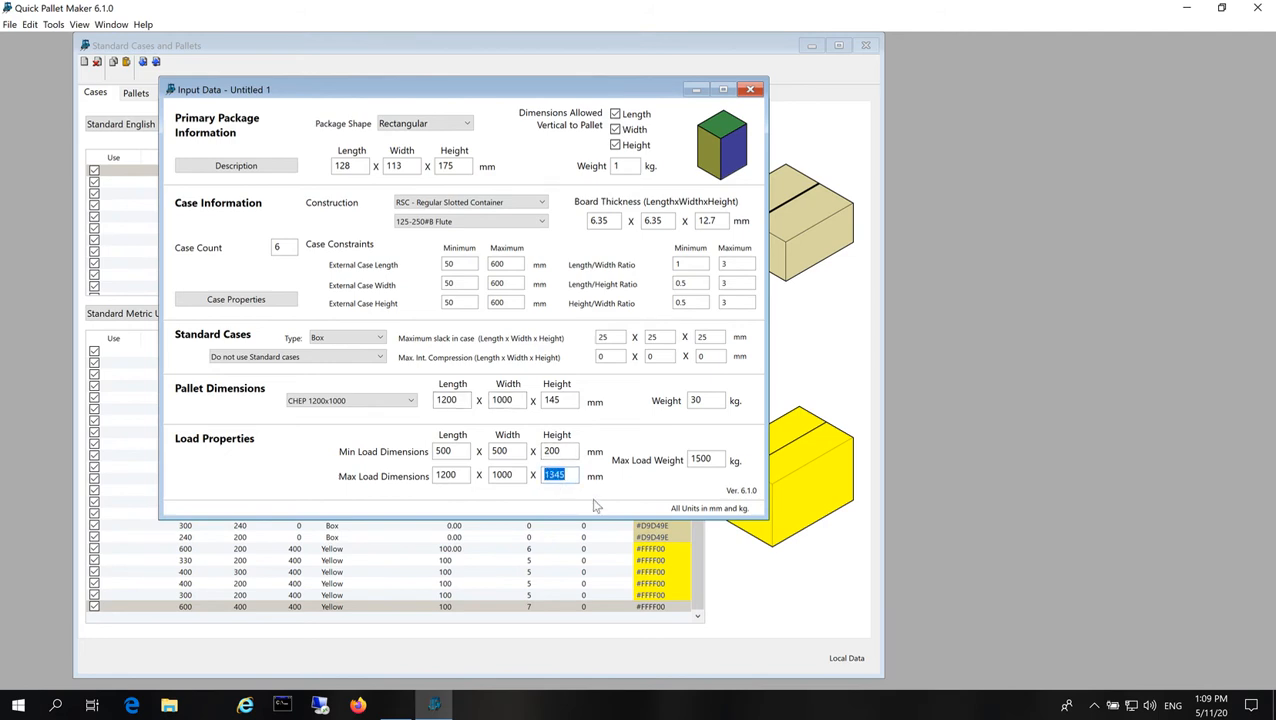
Step: Set maximum load height 2000, standard case type Yellow, and Fill Standard Cases
{"action": "type", "text": "2000"}
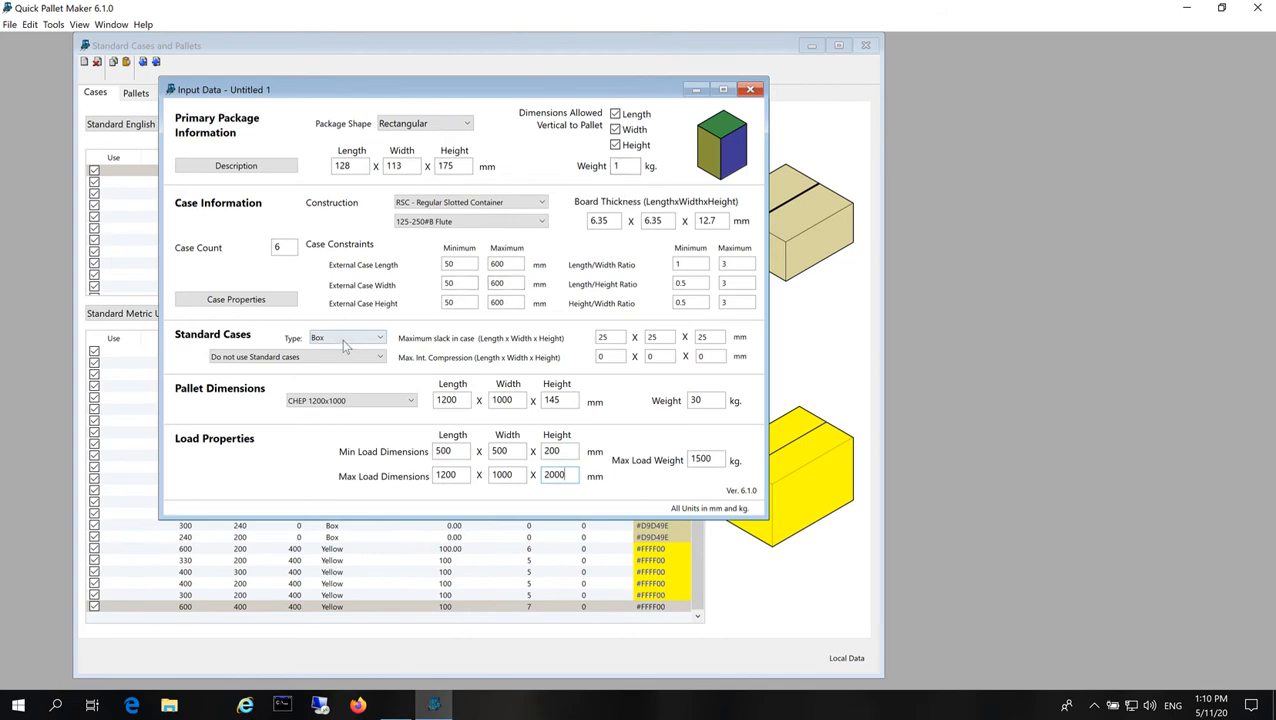
{"action": "left_click", "coordinate": [347, 337]}
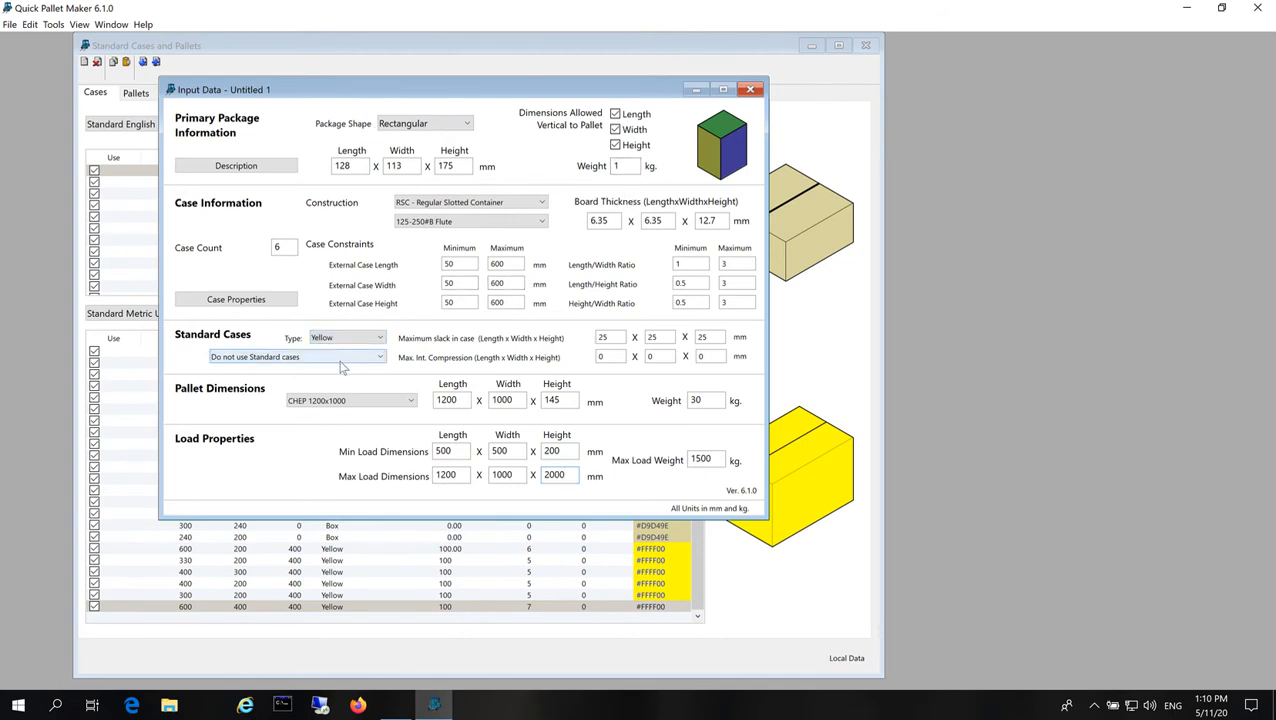
{"action": "left_click", "coordinate": [297, 356]}
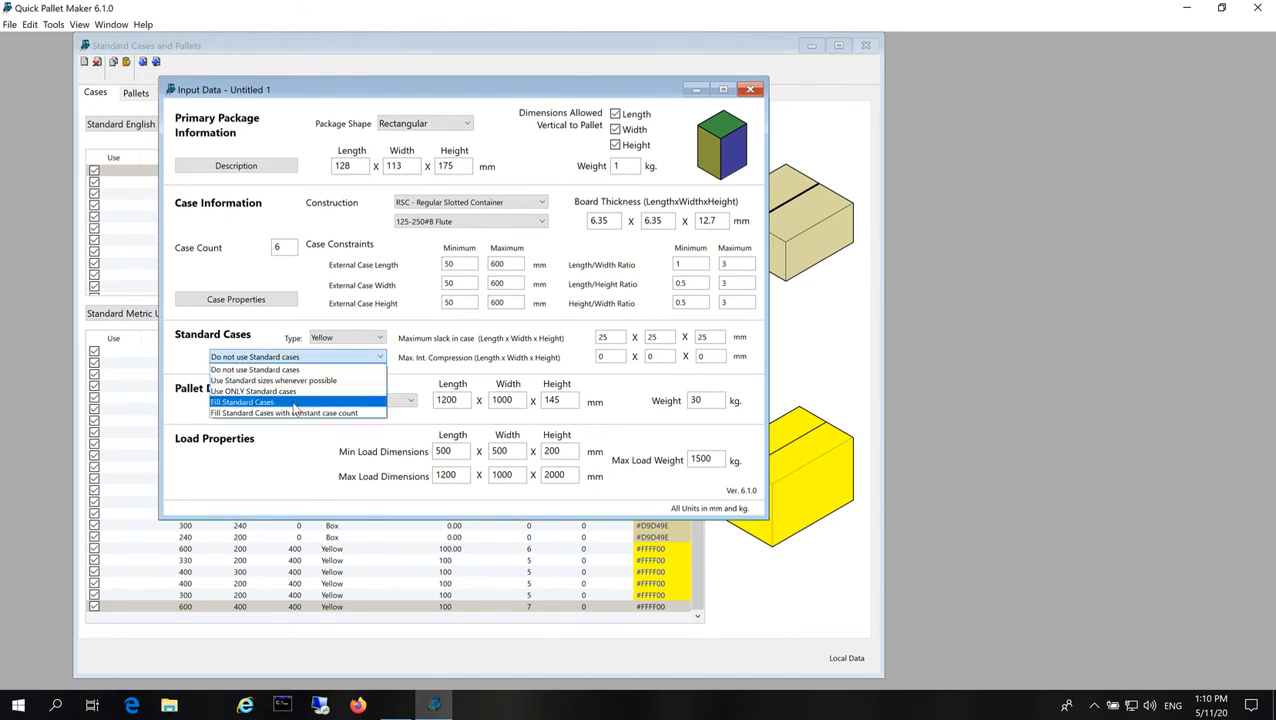
{"action": "left_click", "coordinate": [243, 401]}
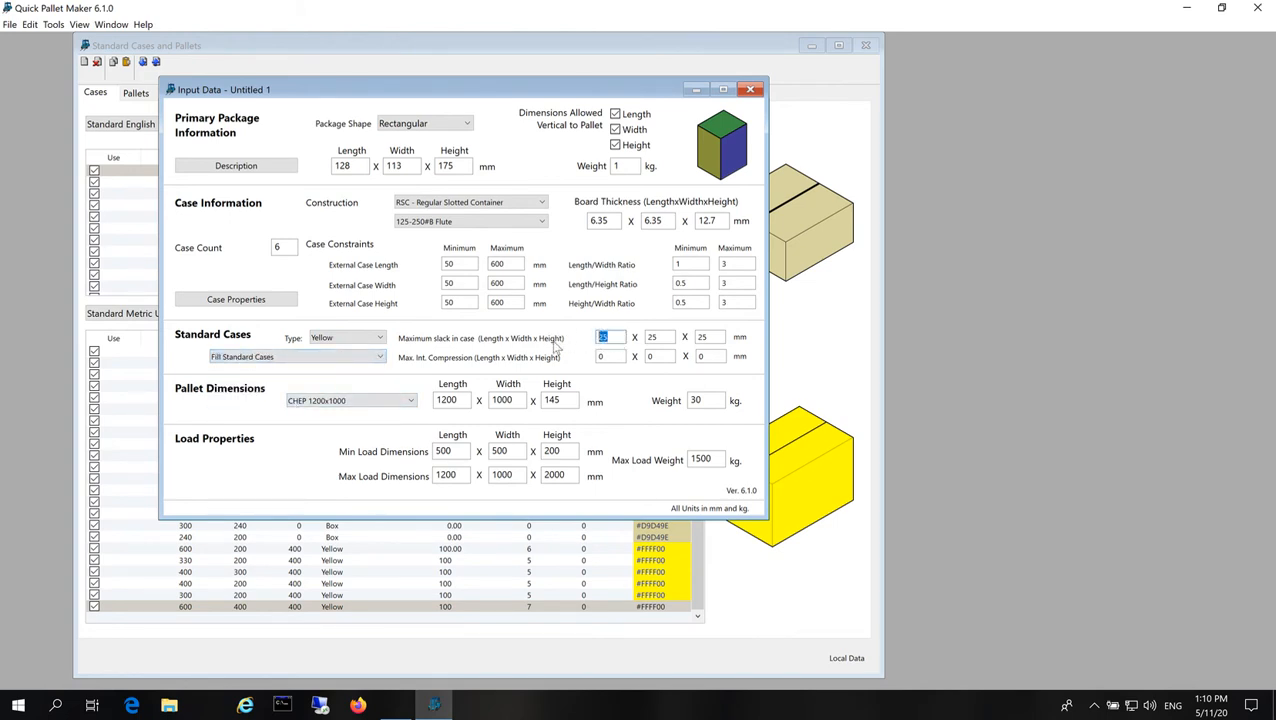
Step: Enter 100 and review pallet solutions 0008, 0013 and 0016
{"action": "type", "text": "100"}
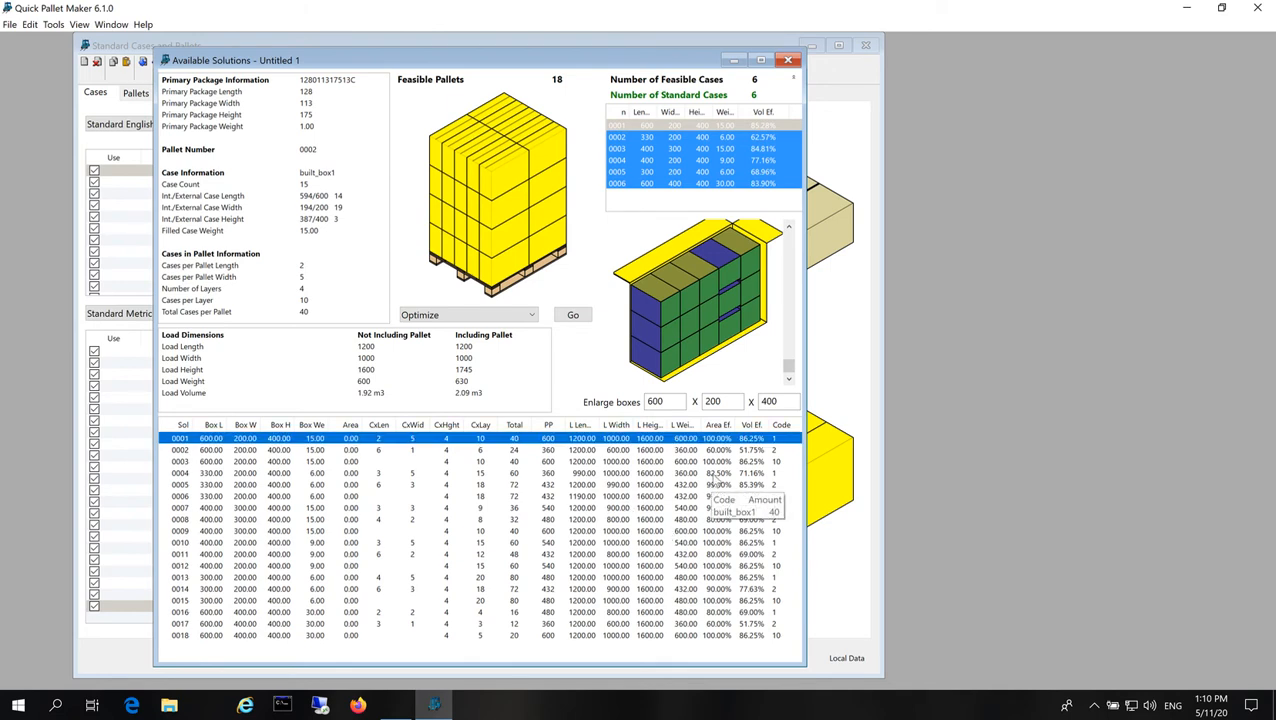
{"action": "left_click", "coordinate": [180, 472]}
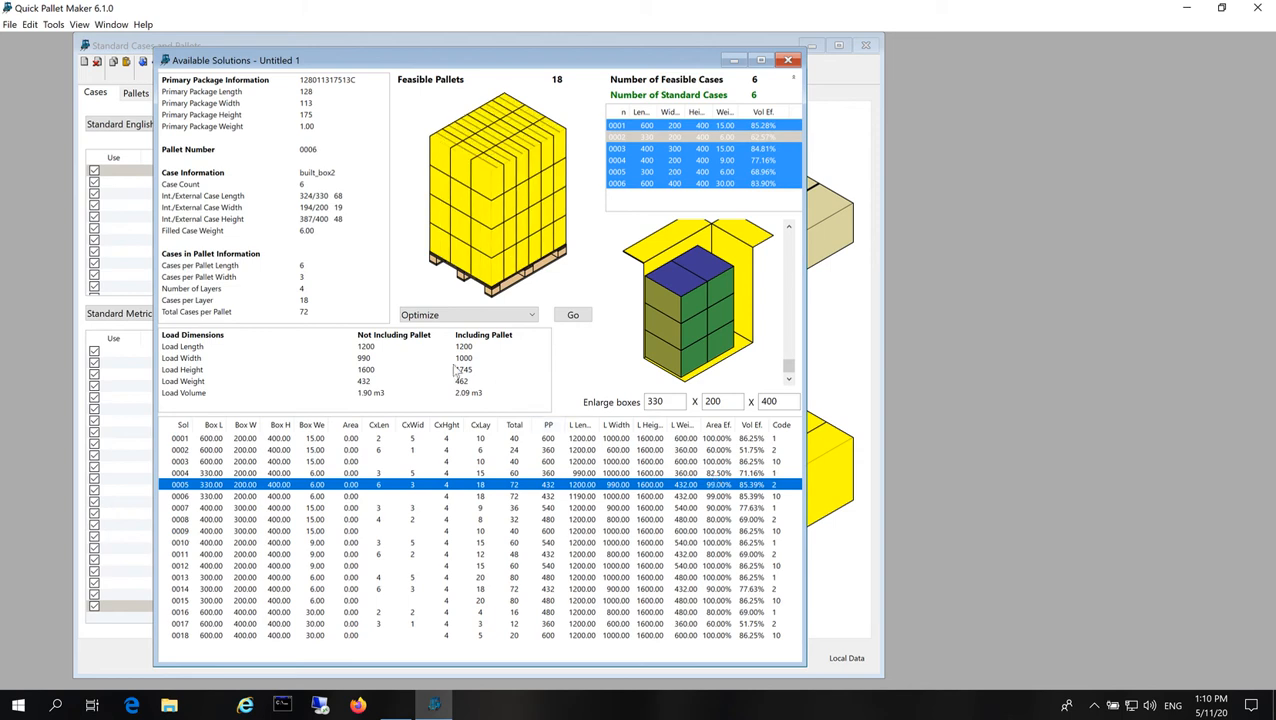
{"action": "mouse_move", "coordinate": [528, 400]}
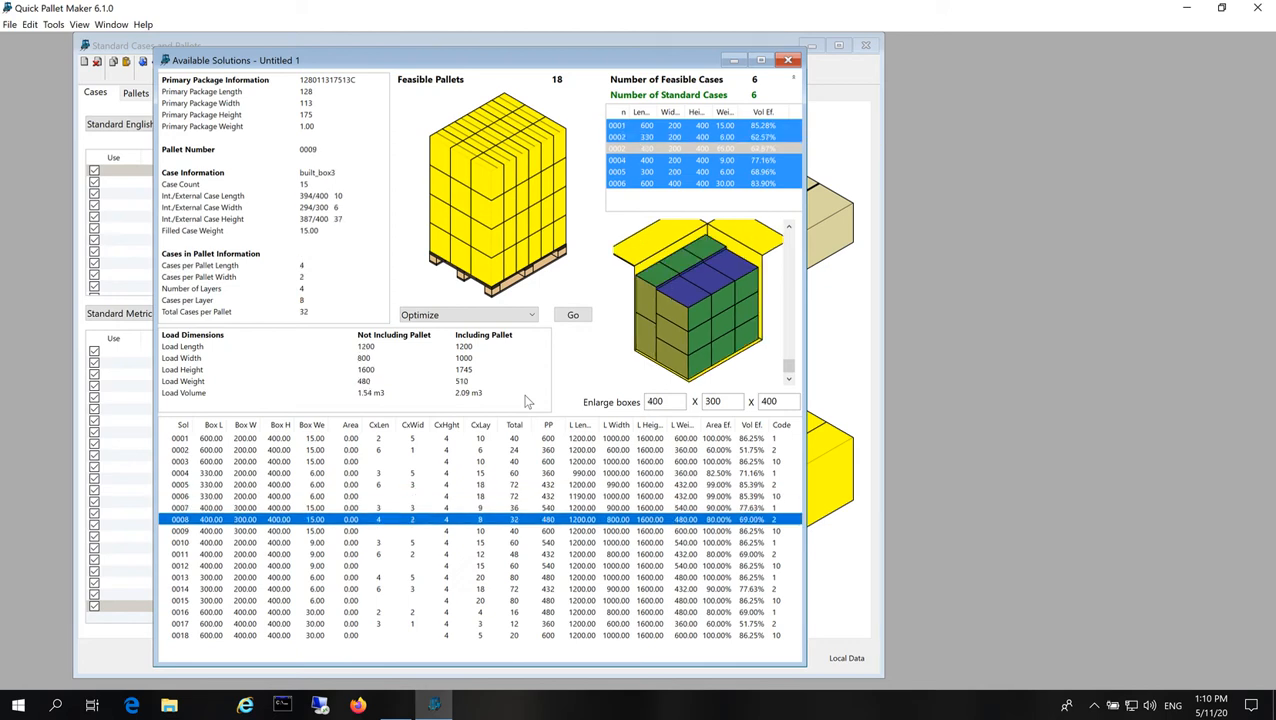
{"action": "left_click", "coordinate": [300, 542]}
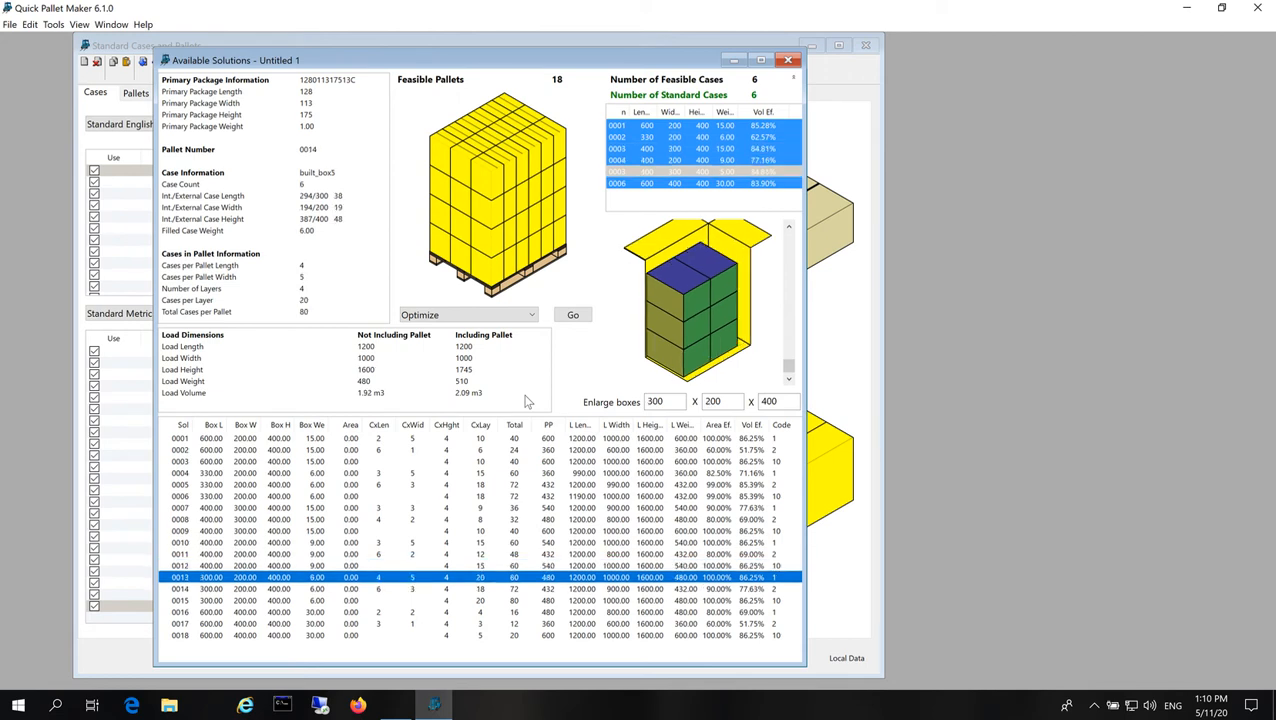
{"action": "left_click", "coordinate": [180, 600]}
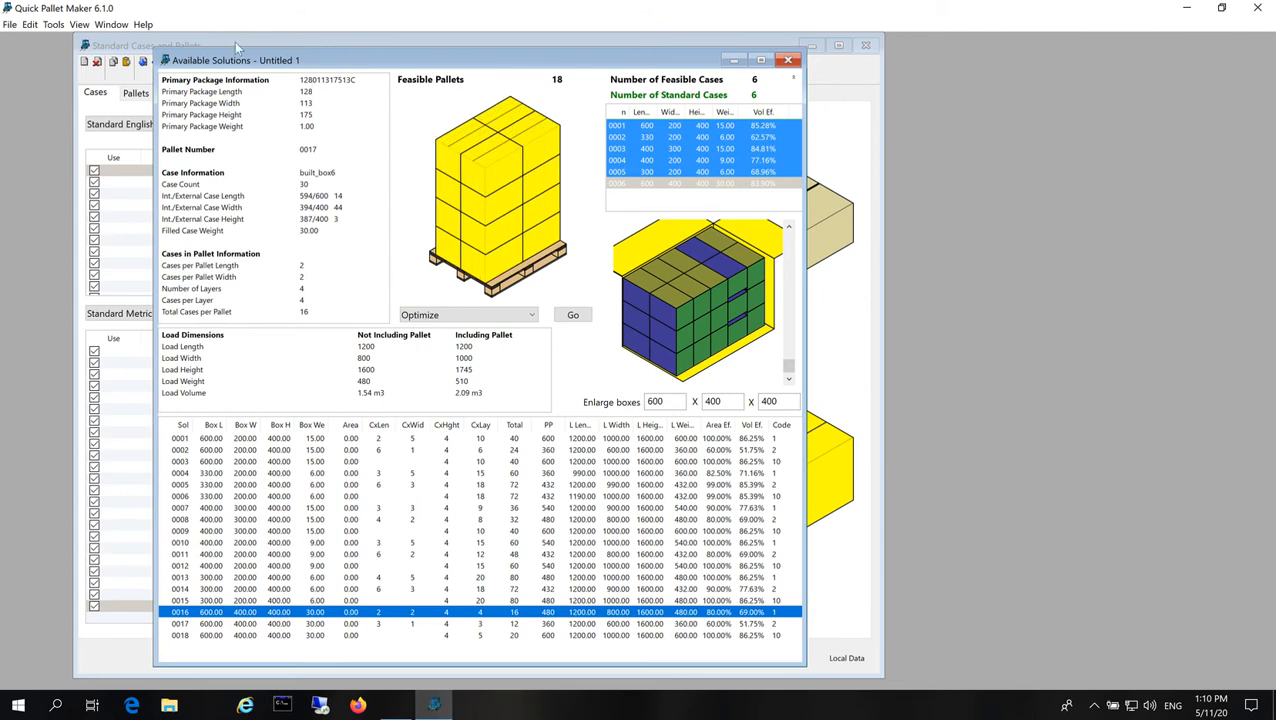
Step: Use Tools > Change Data to set the primary package weight to 4 kg
{"action": "left_click", "coordinate": [53, 24]}
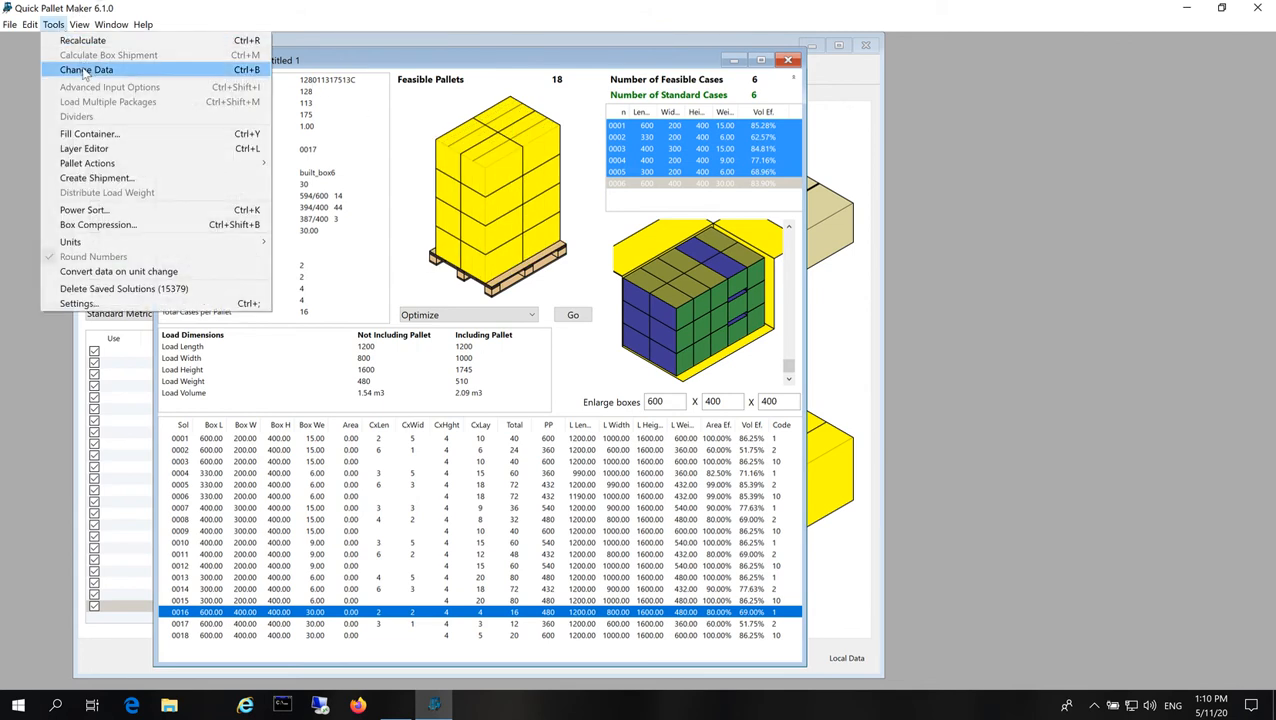
{"action": "left_click", "coordinate": [87, 69]}
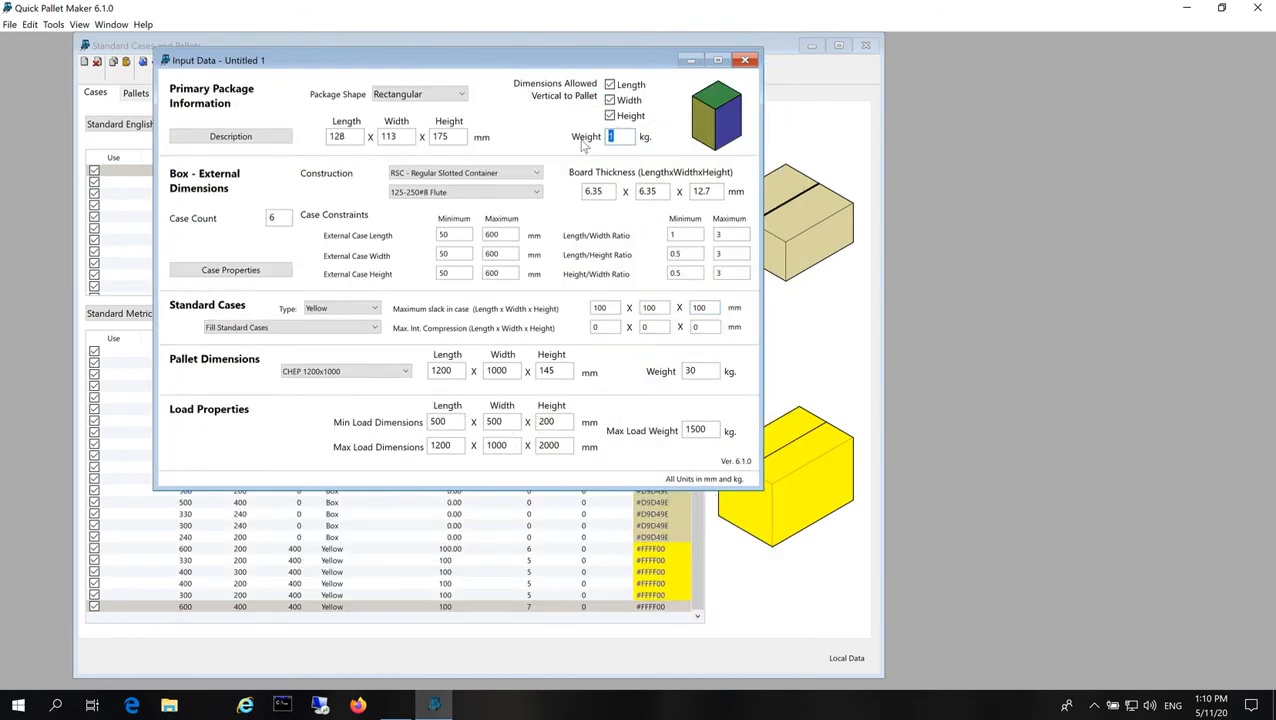
{"action": "type", "text": "4"}
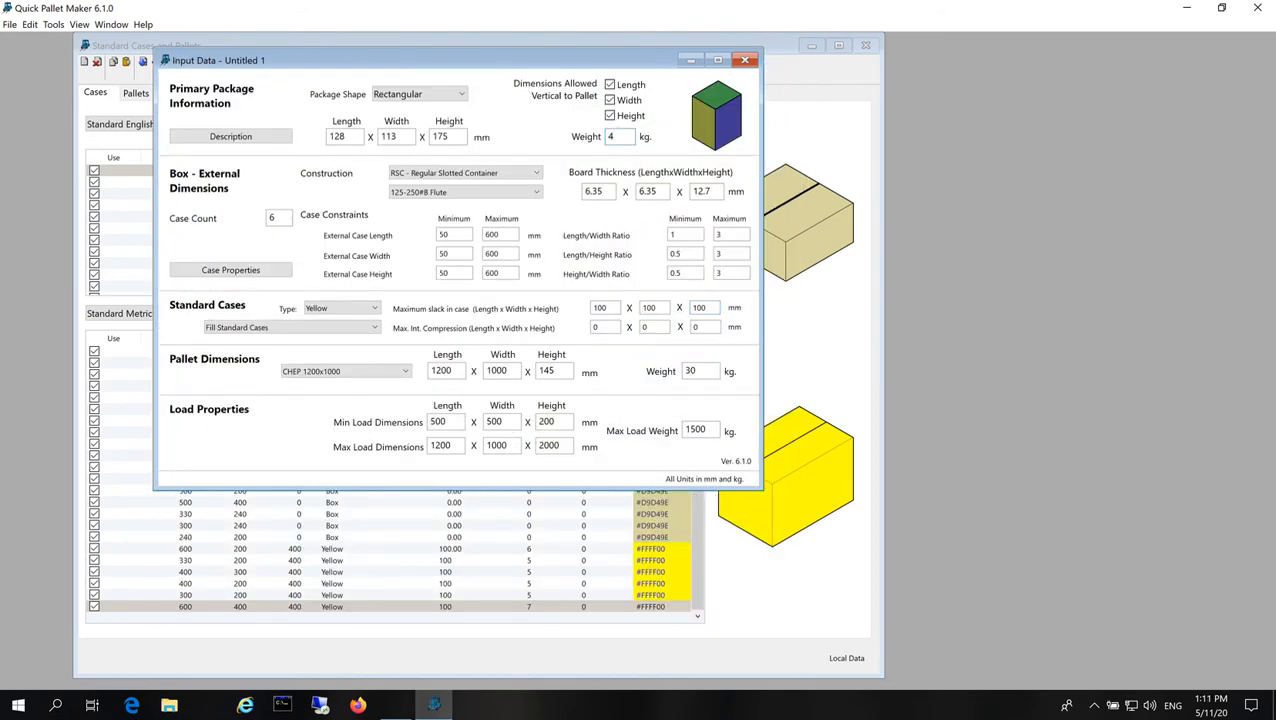
{"action": "mouse_move", "coordinate": [449, 108]}
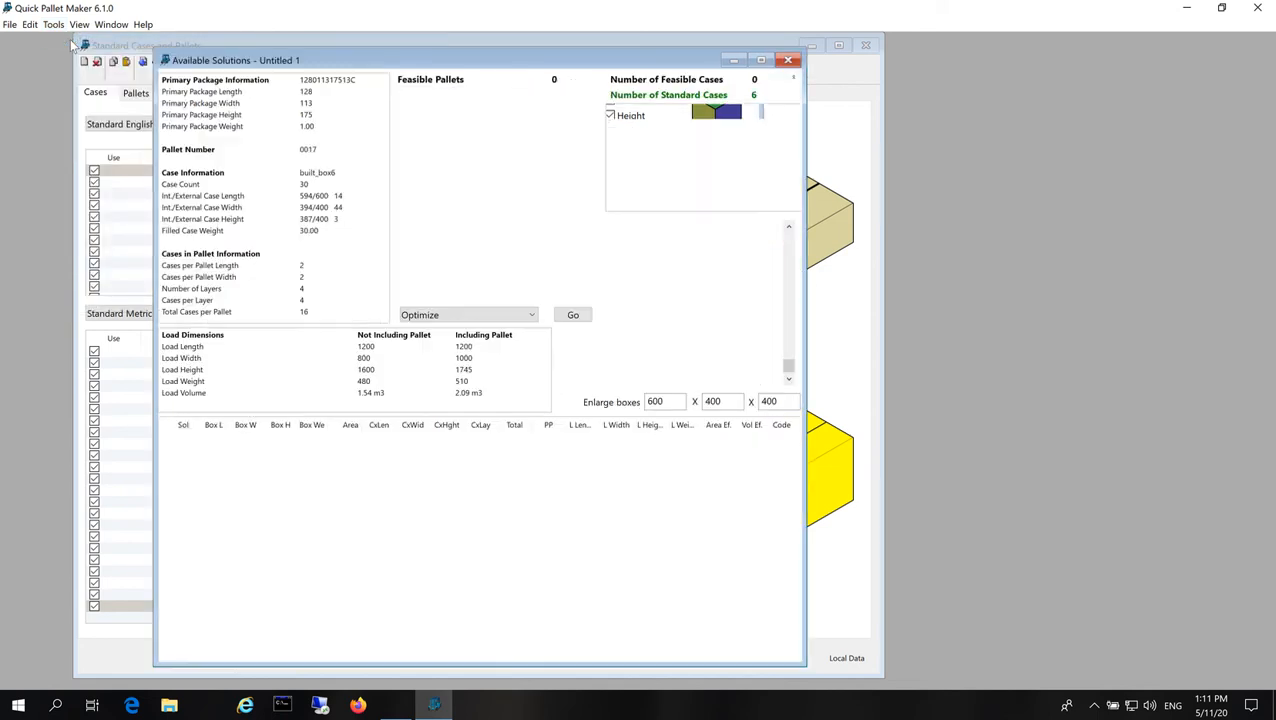
Step: Show recalculated solutions and compare pallets 0001, 0004, 0012 and 0018
{"action": "left_click", "coordinate": [573, 314]}
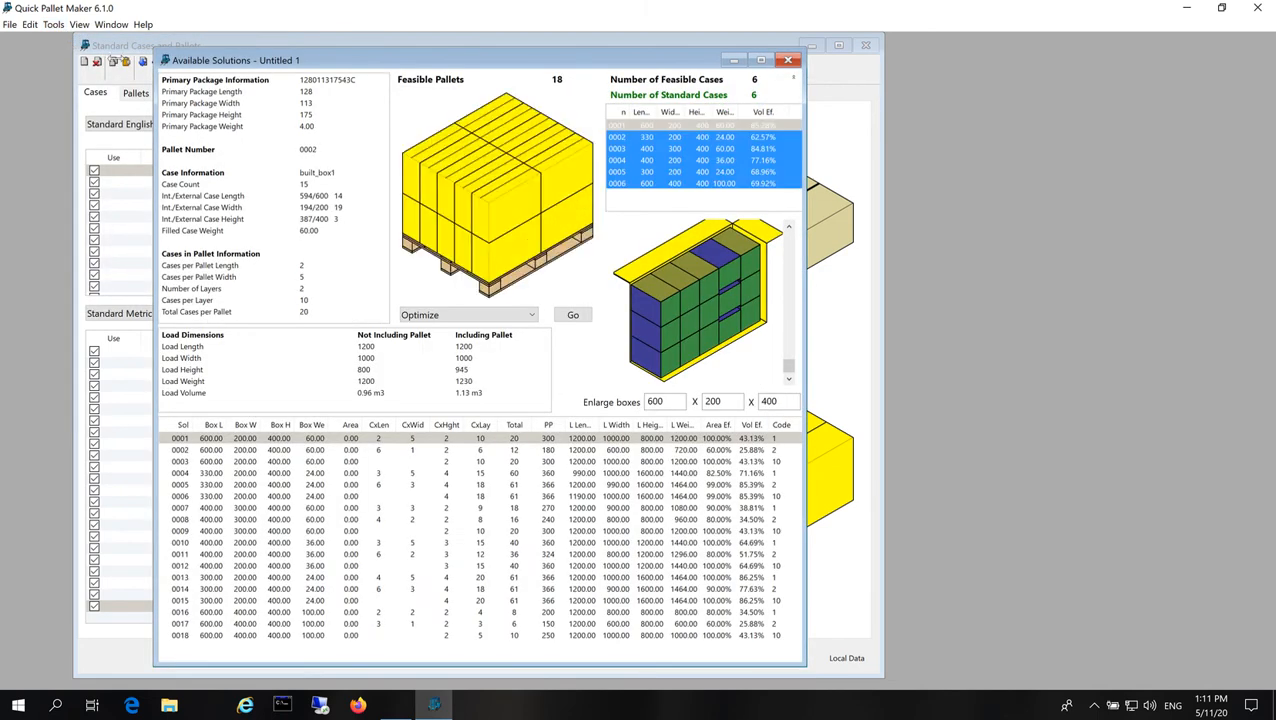
{"action": "mouse_move", "coordinate": [495, 185]}
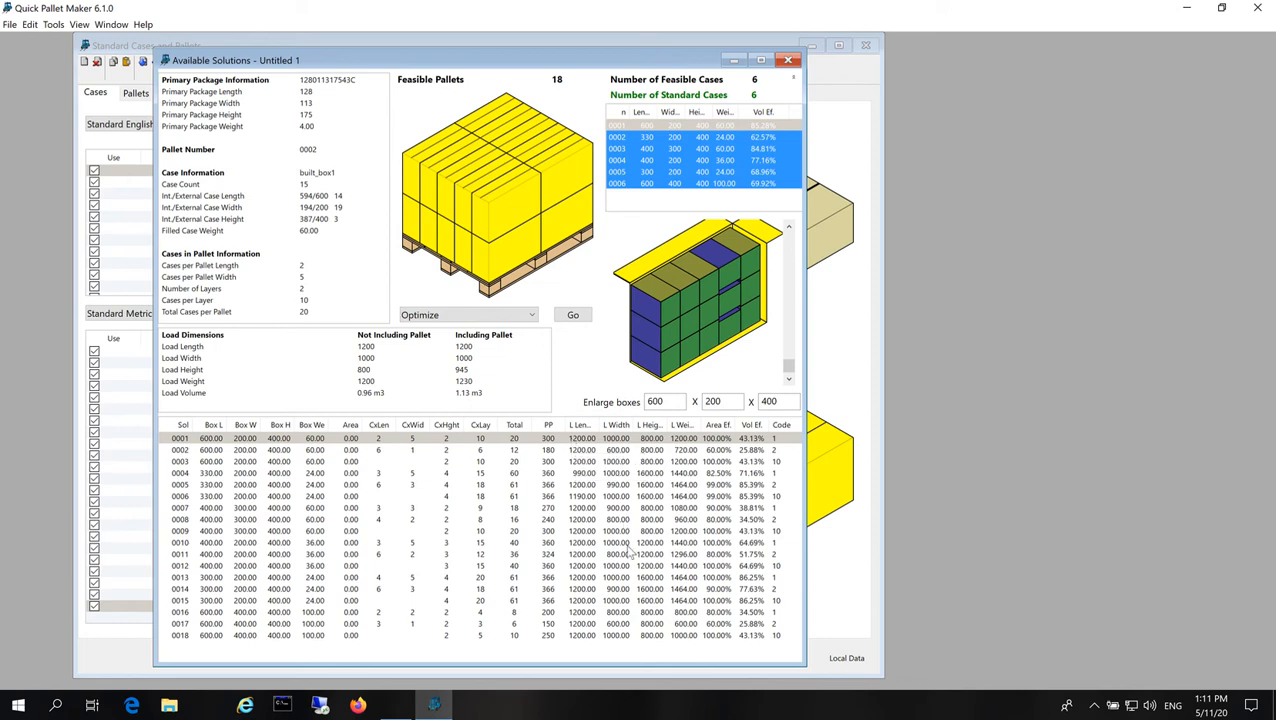
{"action": "left_click", "coordinate": [180, 438]}
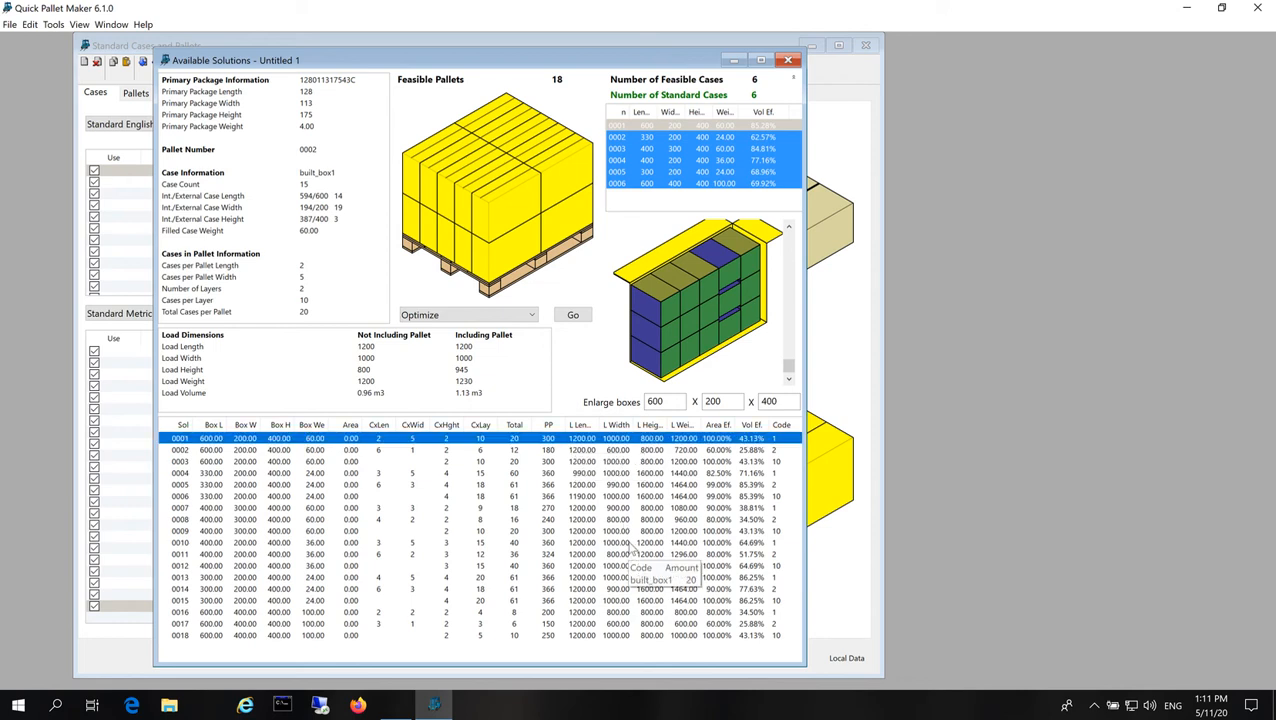
{"action": "left_click", "coordinate": [180, 450]}
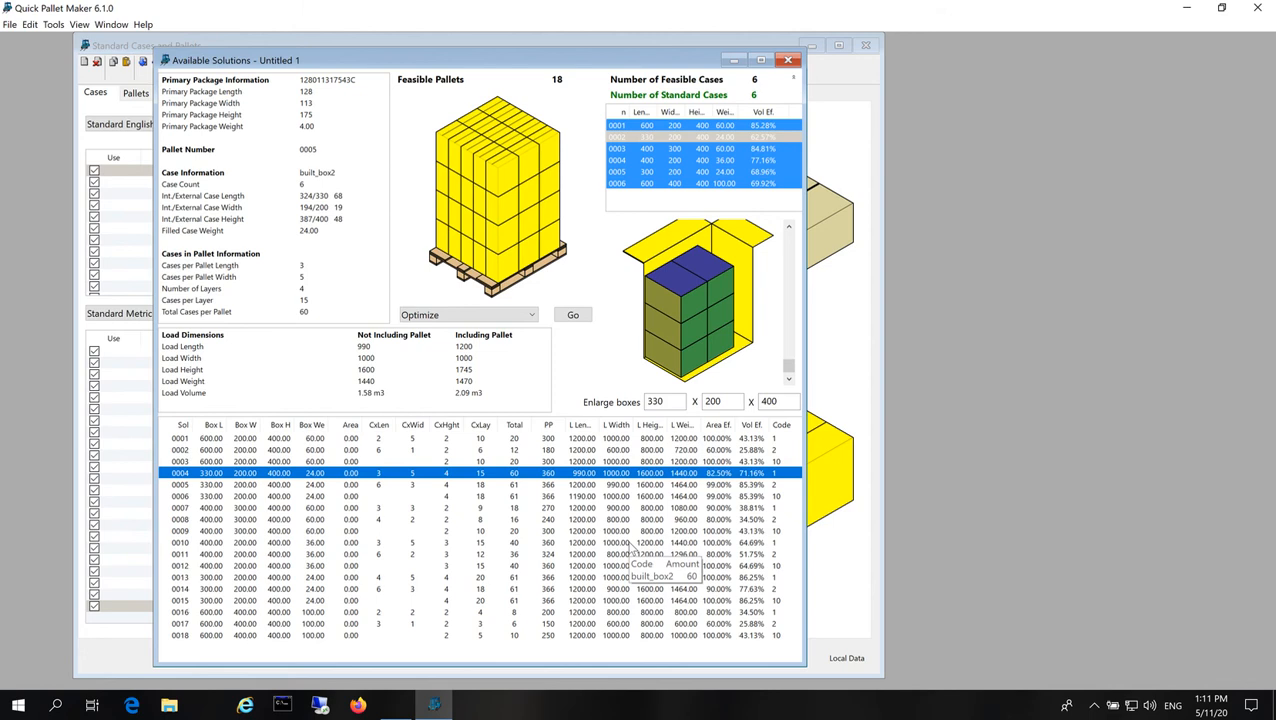
{"action": "left_click", "coordinate": [180, 496]}
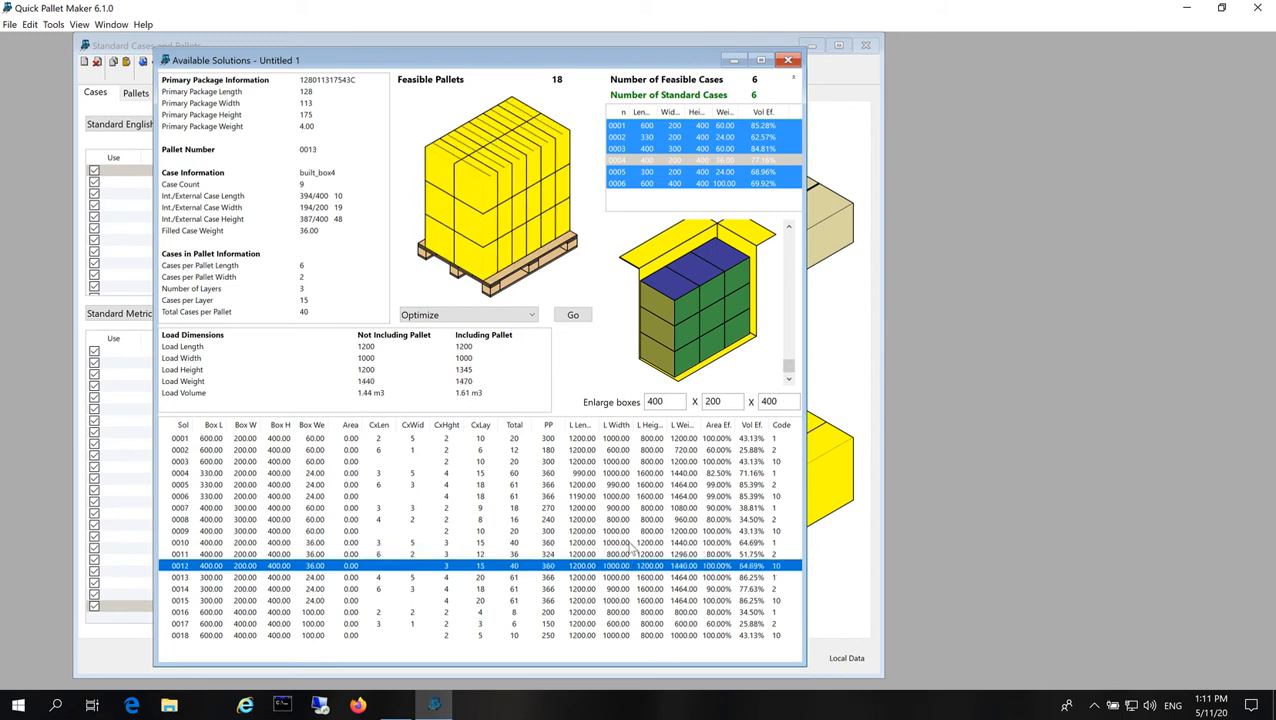
{"action": "left_click", "coordinate": [180, 577]}
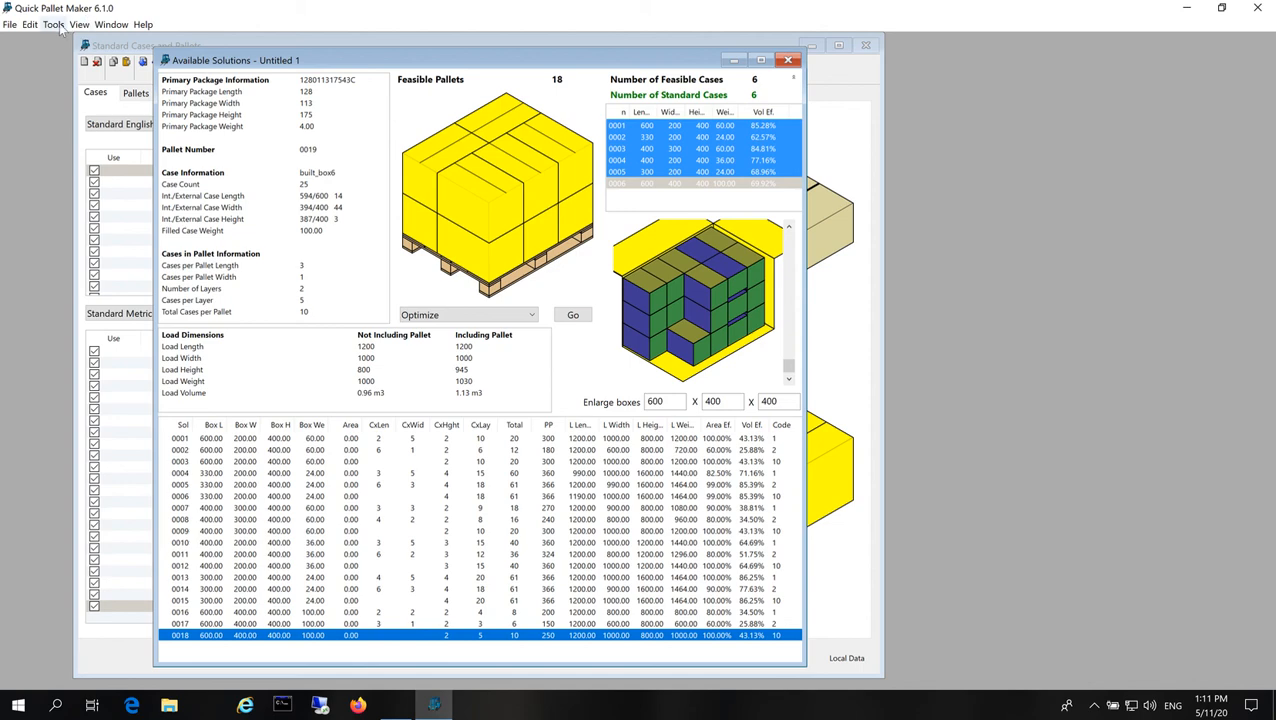
{"action": "left_click", "coordinate": [53, 24]}
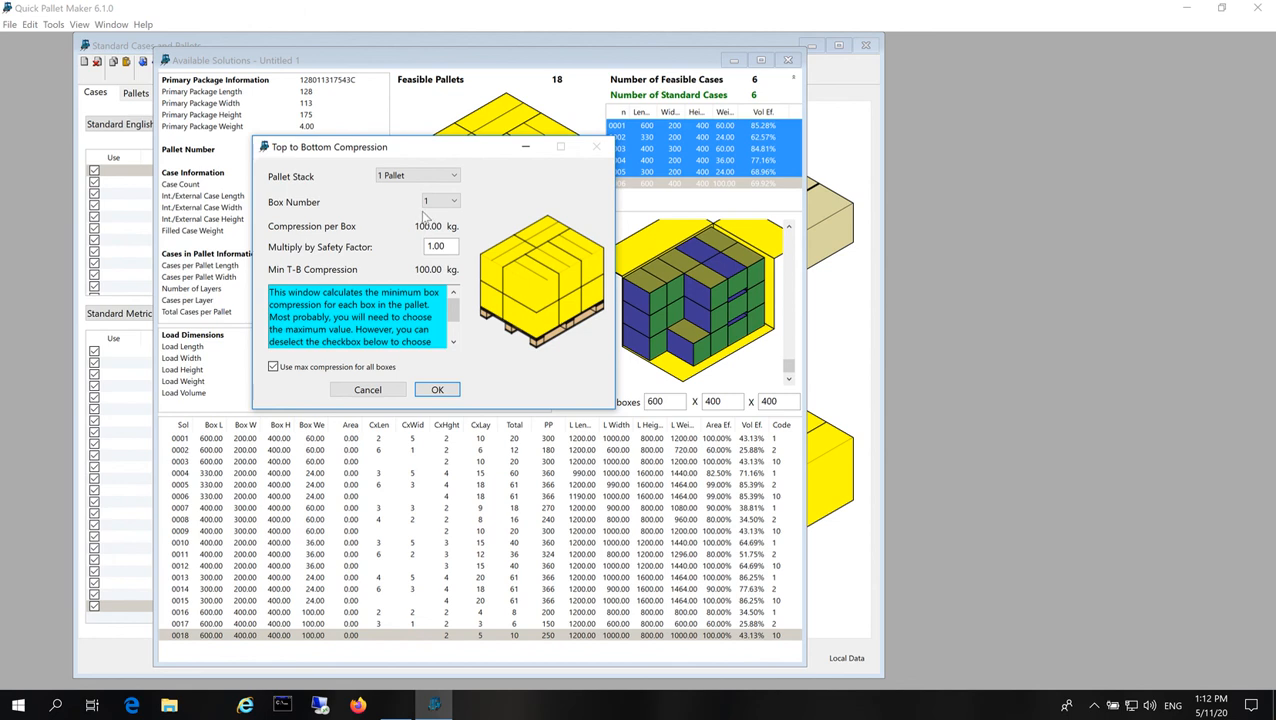
{"action": "mouse_move", "coordinate": [430, 237]}
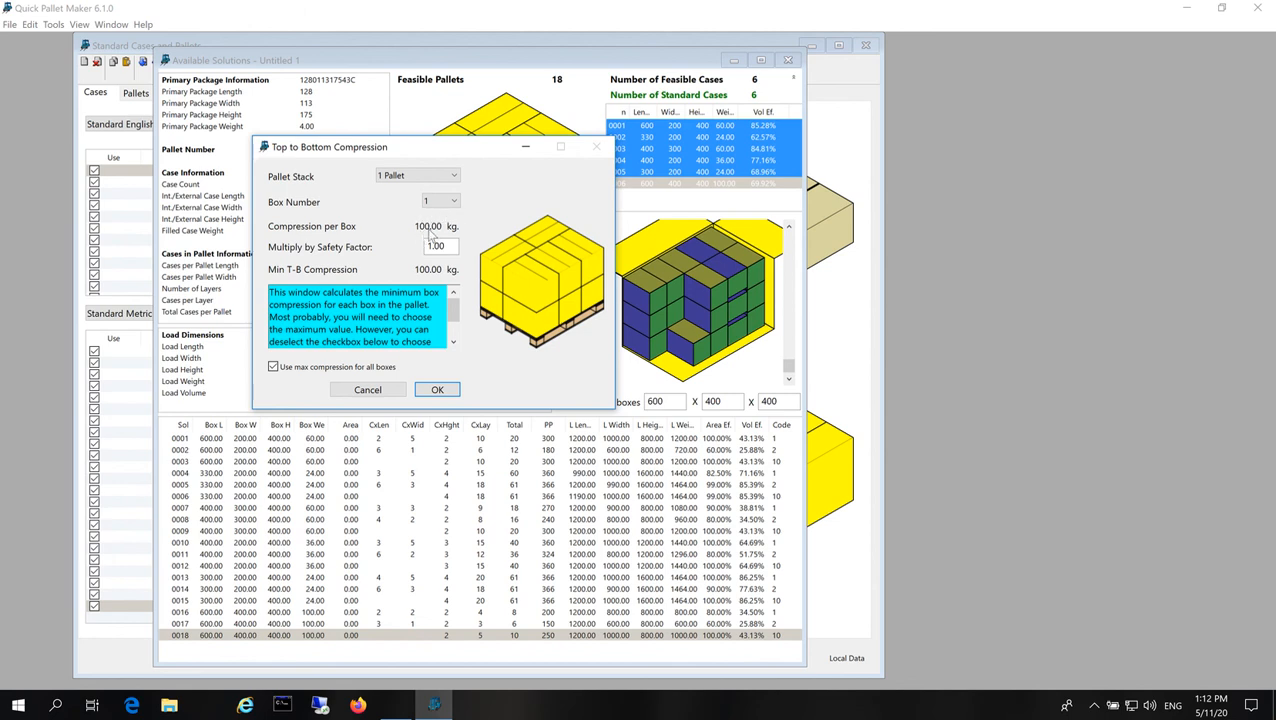
{"action": "mouse_move", "coordinate": [440, 272]}
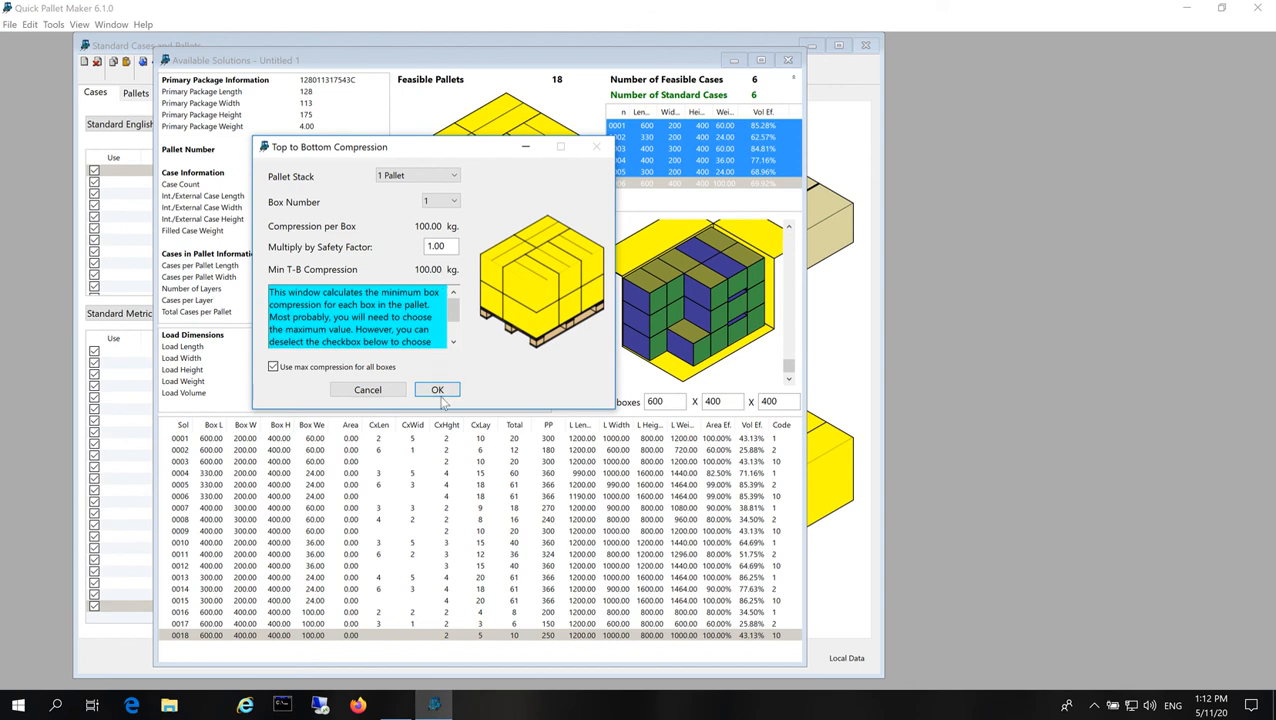
{"action": "left_click", "coordinate": [437, 389]}
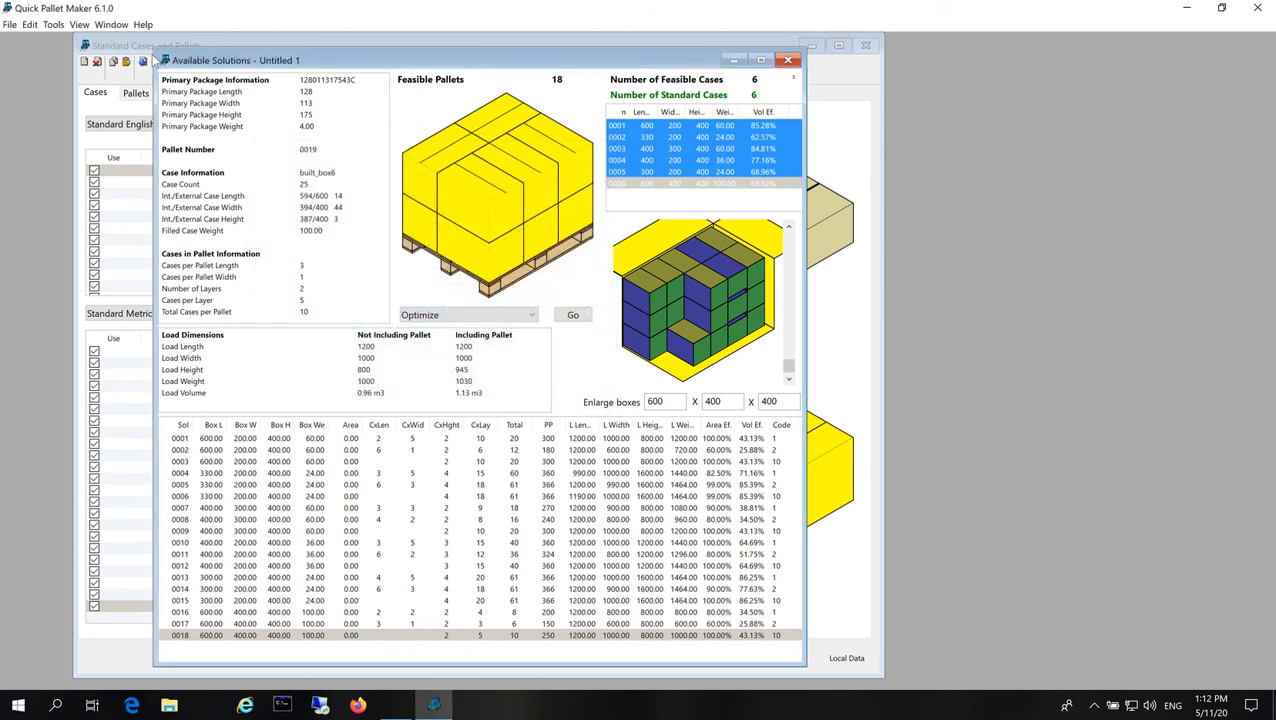